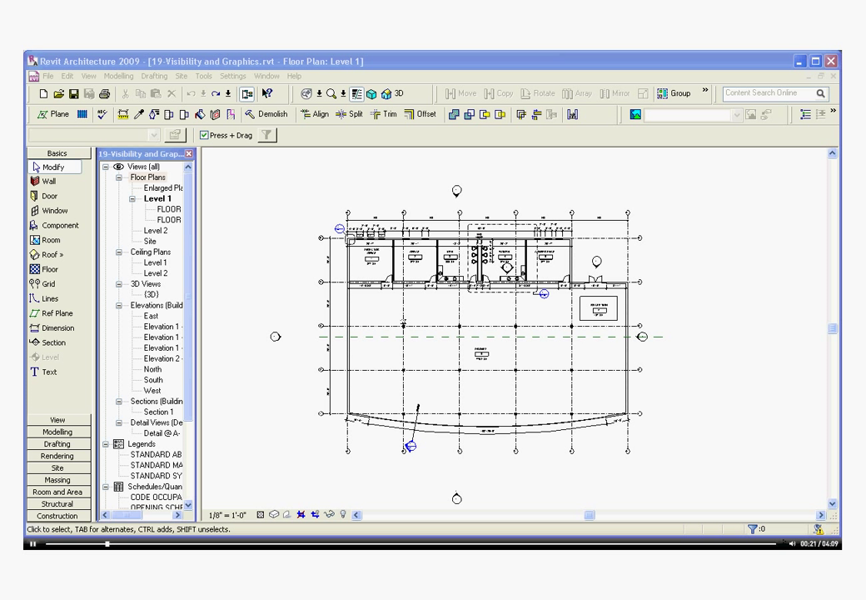
mouse_move(247, 377)
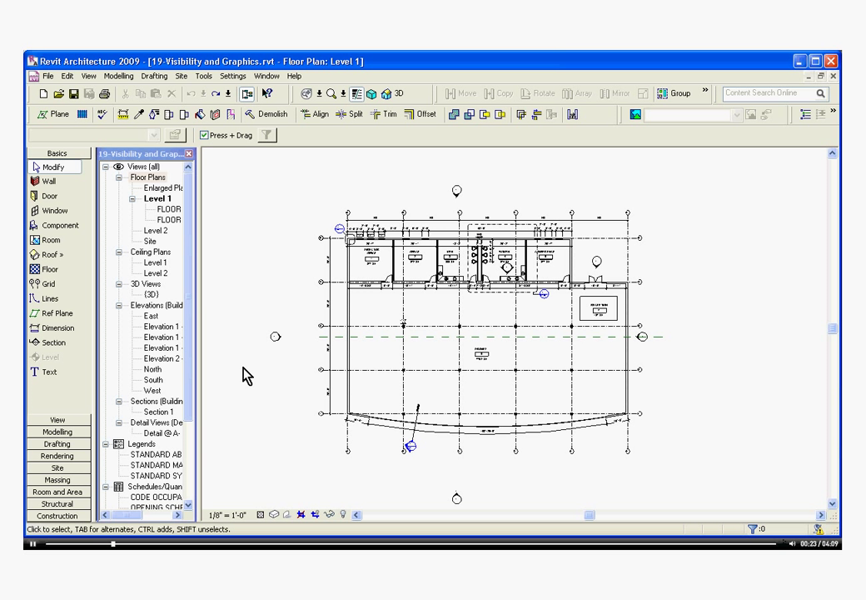
mouse_move(240, 341)
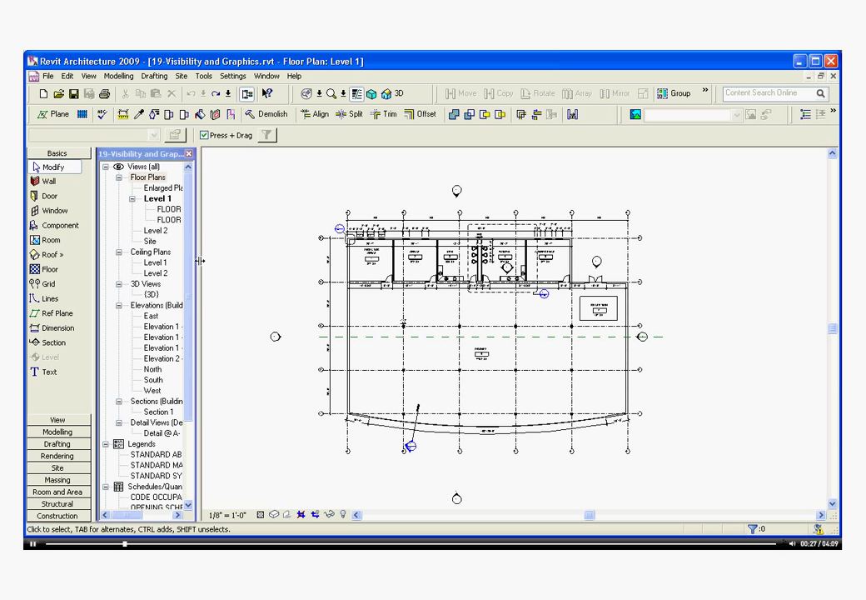
Duplicate the Level 1 floor plan from the Project Browser as Copy of Level 1.
click(157, 200)
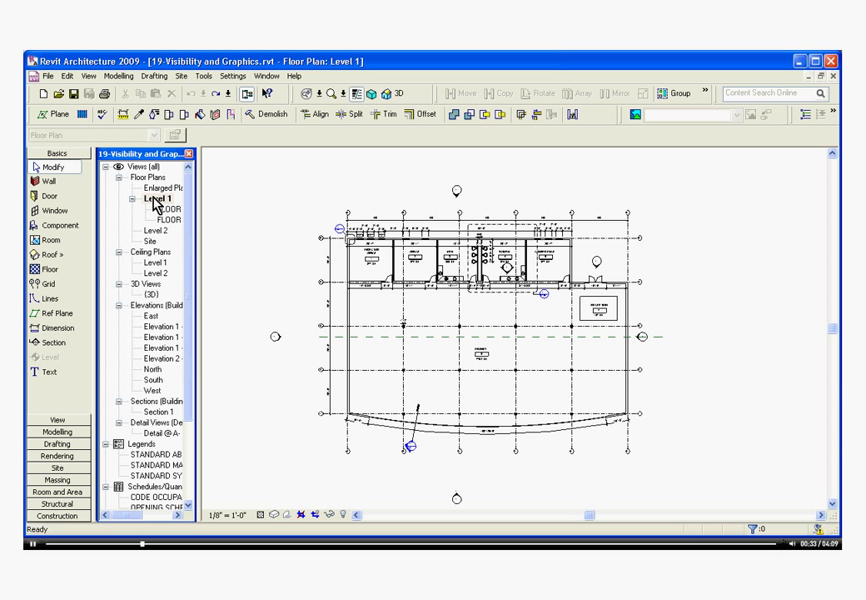
right_click(159, 198)
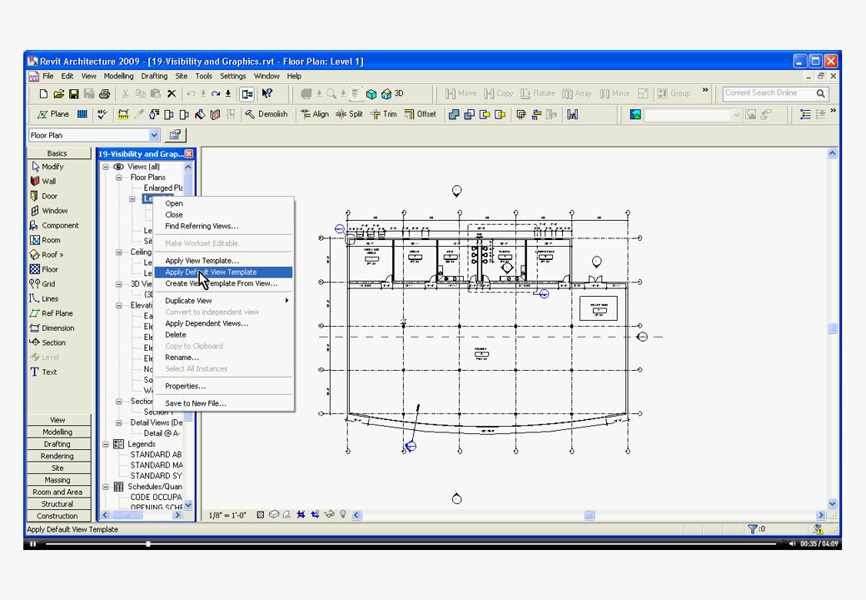
mouse_move(189, 299)
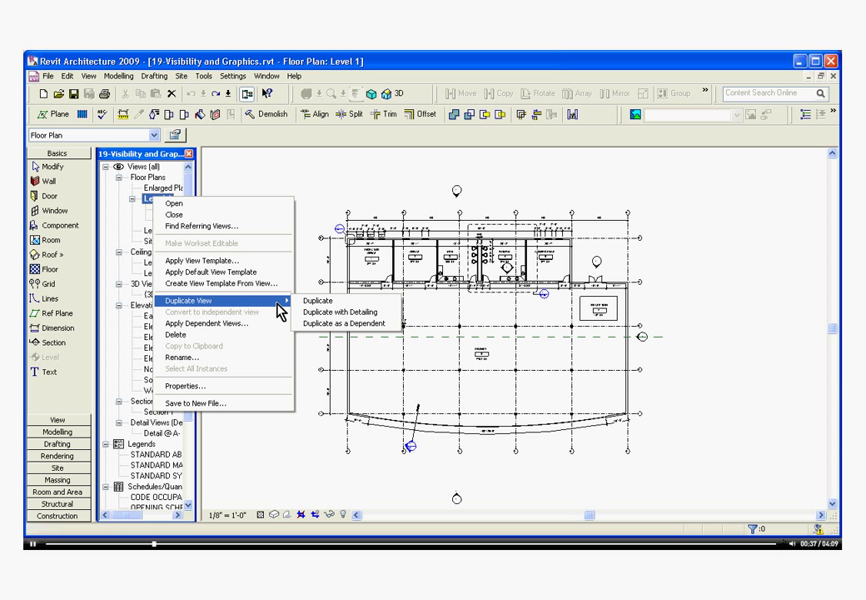
click(317, 300)
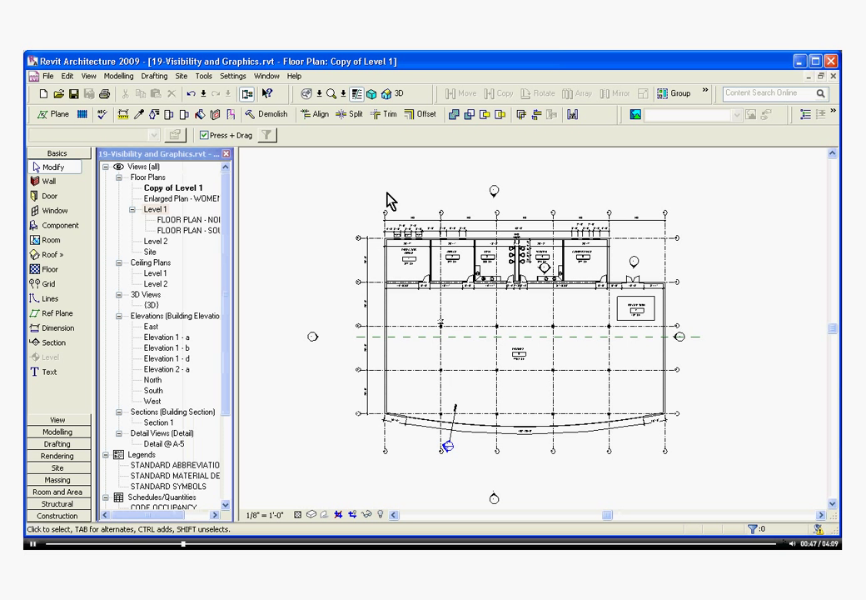
mouse_move(819, 83)
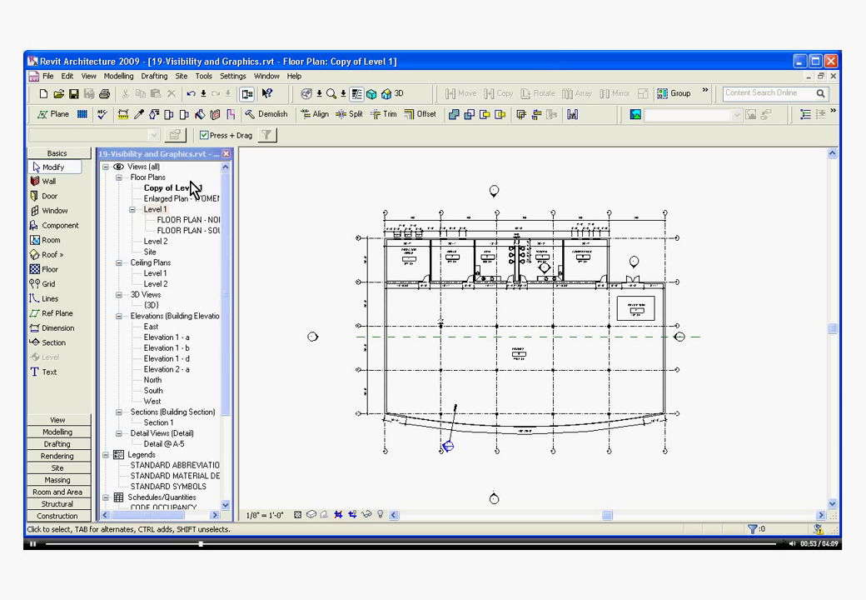
Rename Copy of Level 1 to PRESENTATION DRAWING.
right_click(174, 187)
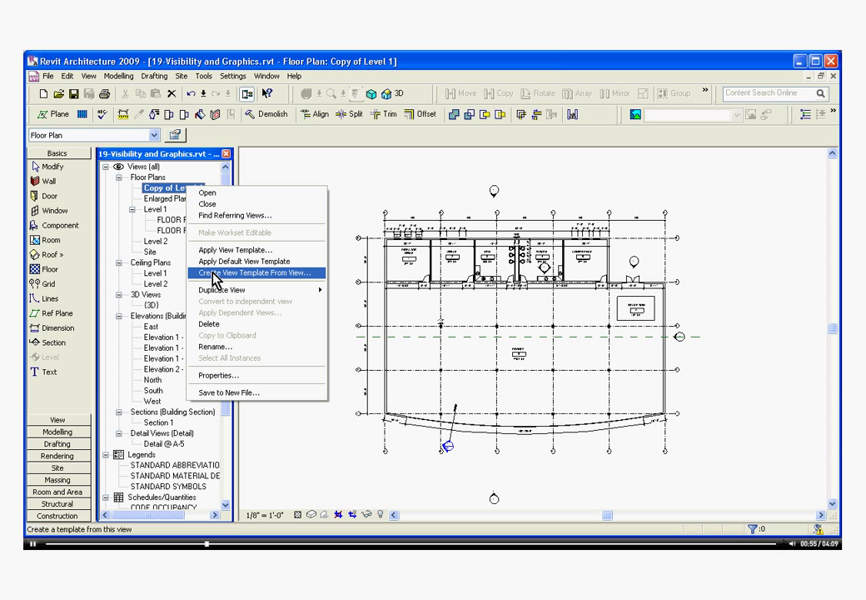
click(215, 344)
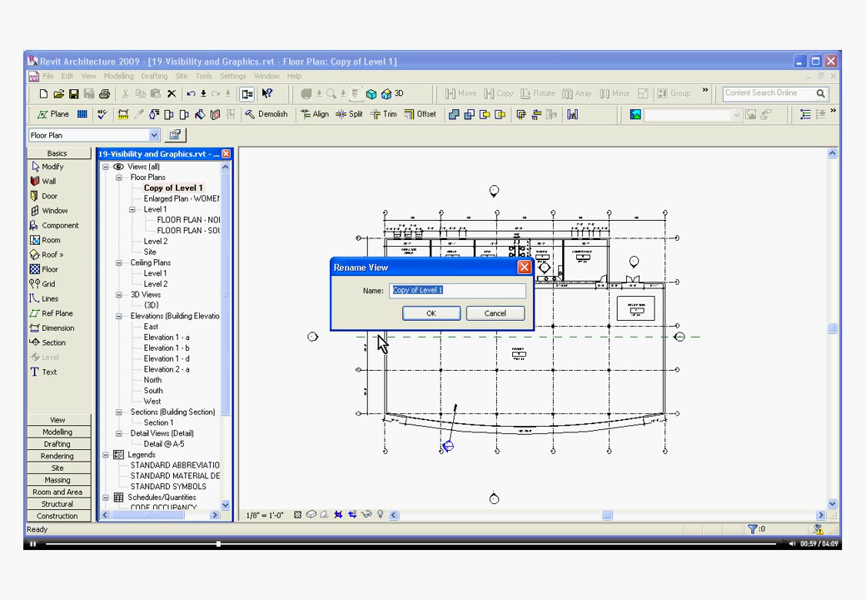
text(pRE)
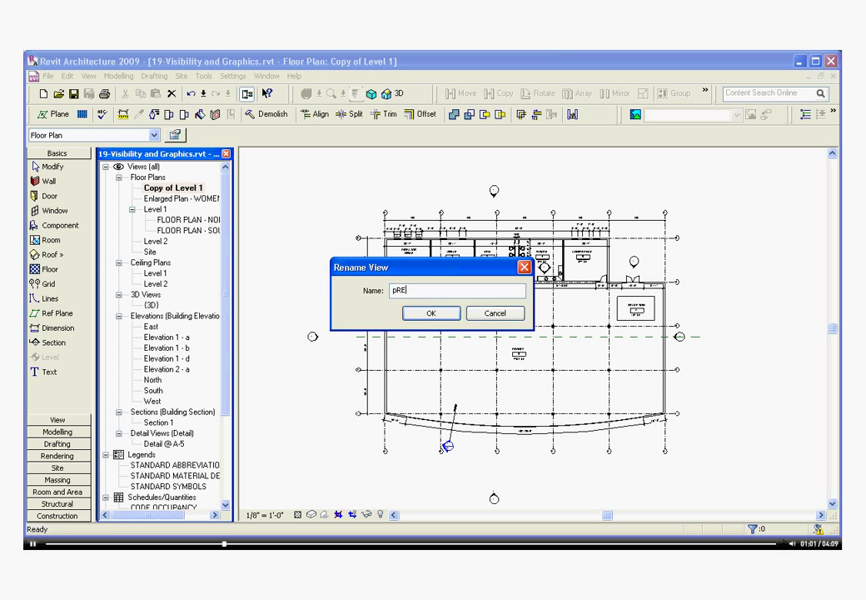
text(PRESENTATIO)
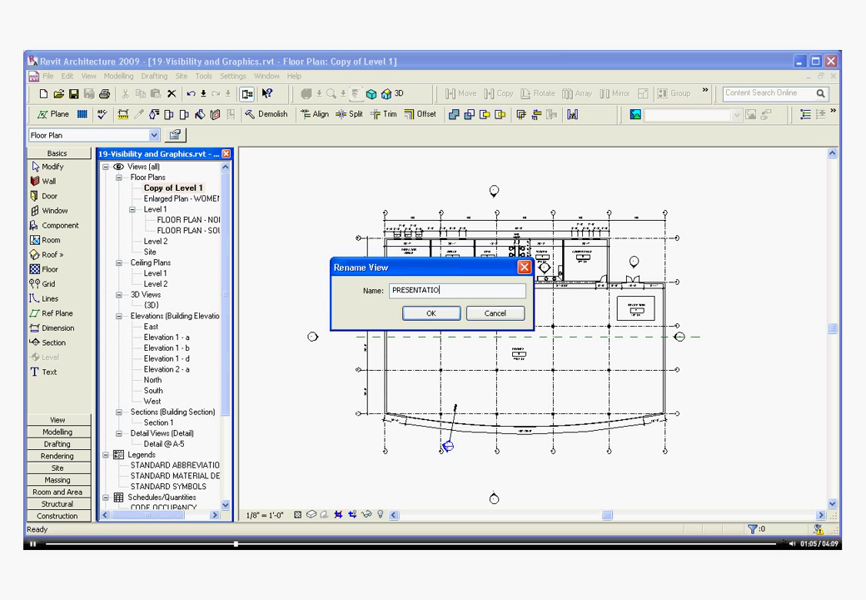
text(DRAWING)
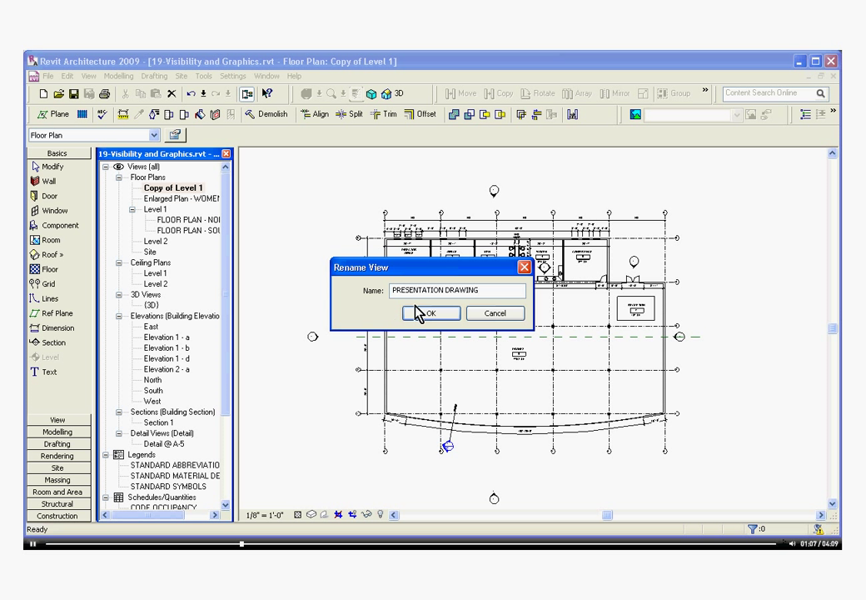
click(429, 313)
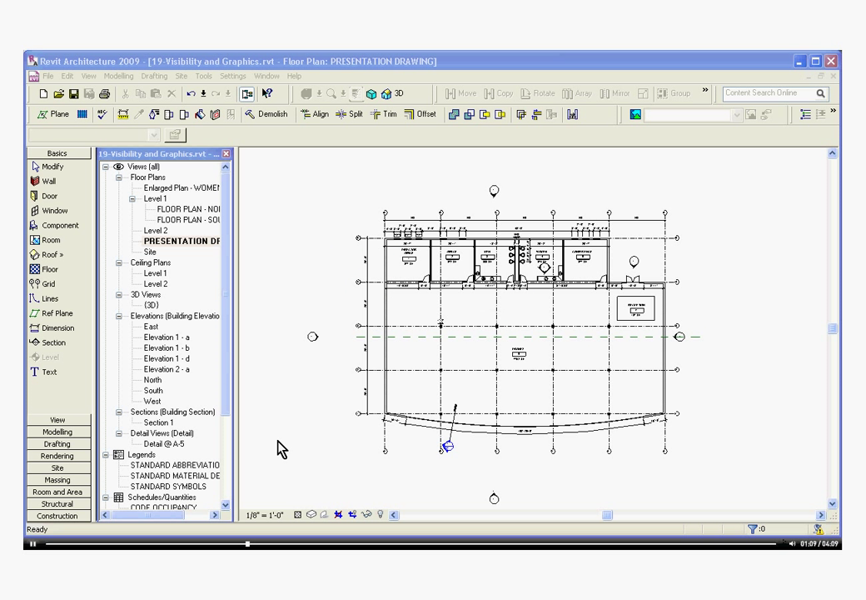
mouse_move(281, 446)
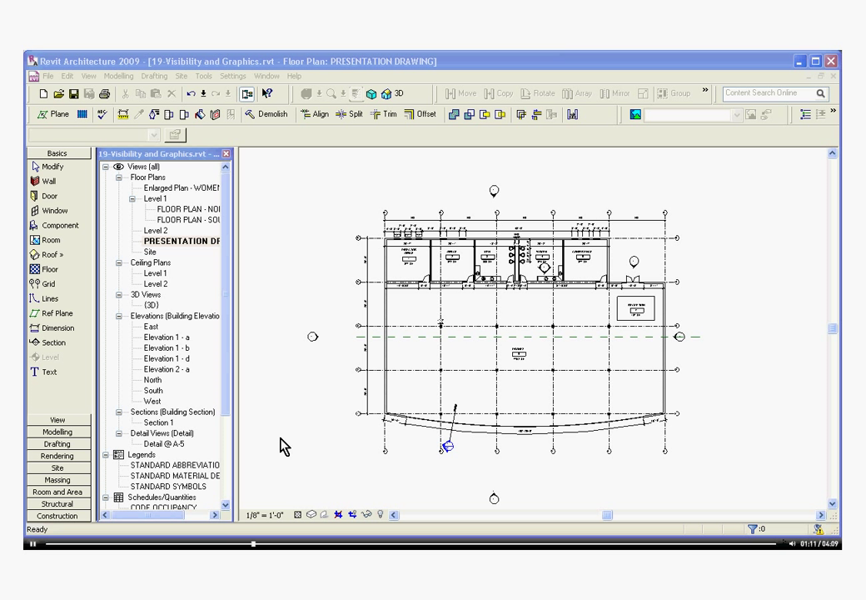
mouse_move(110, 408)
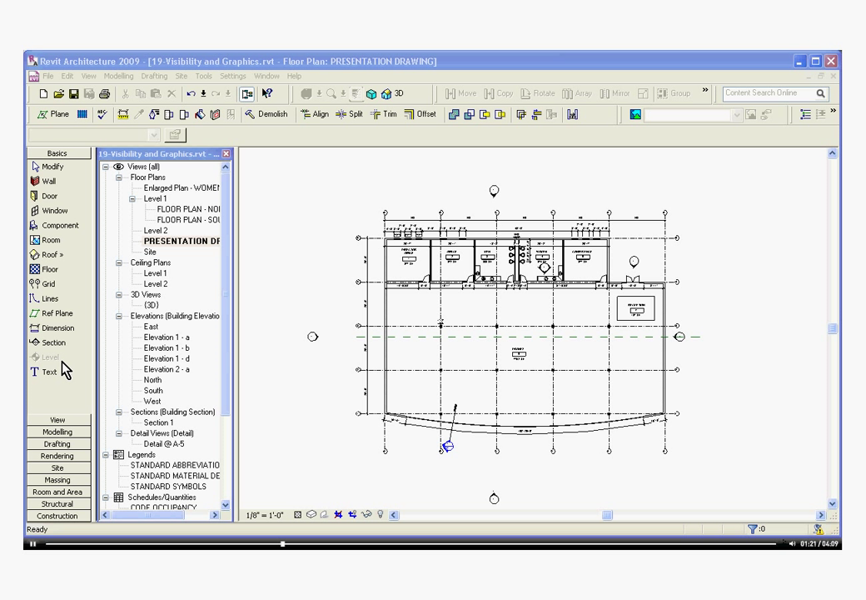
mouse_move(57, 391)
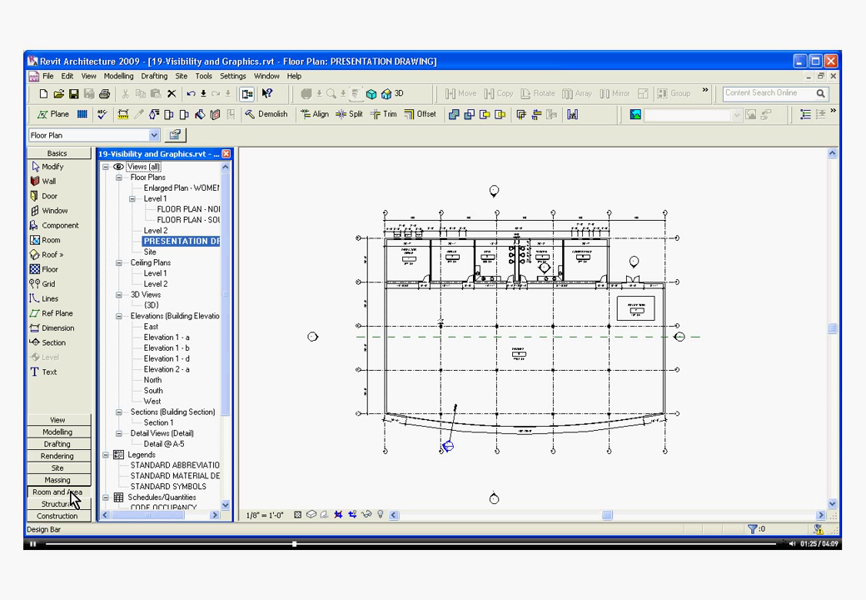
Switch the Design Bar to the Room and Area tools.
click(56, 491)
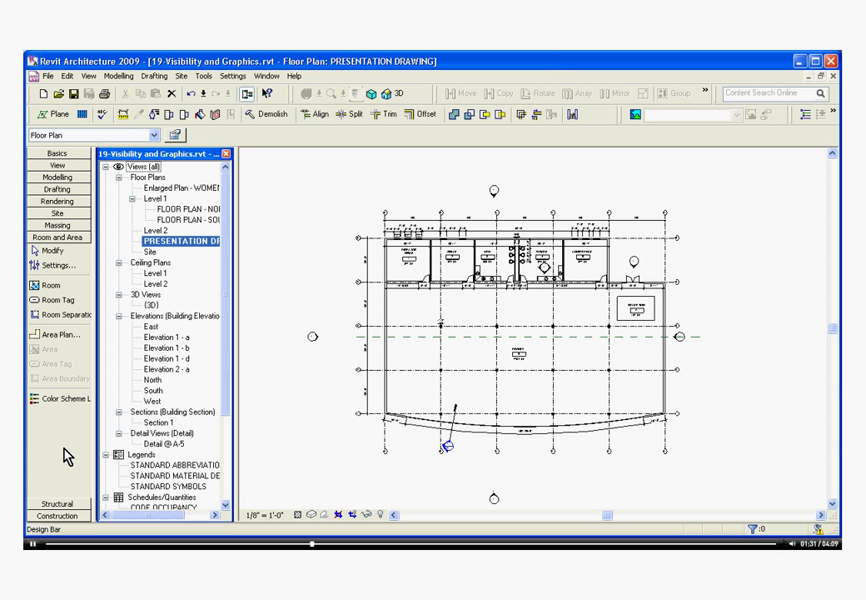
right_click(57, 456)
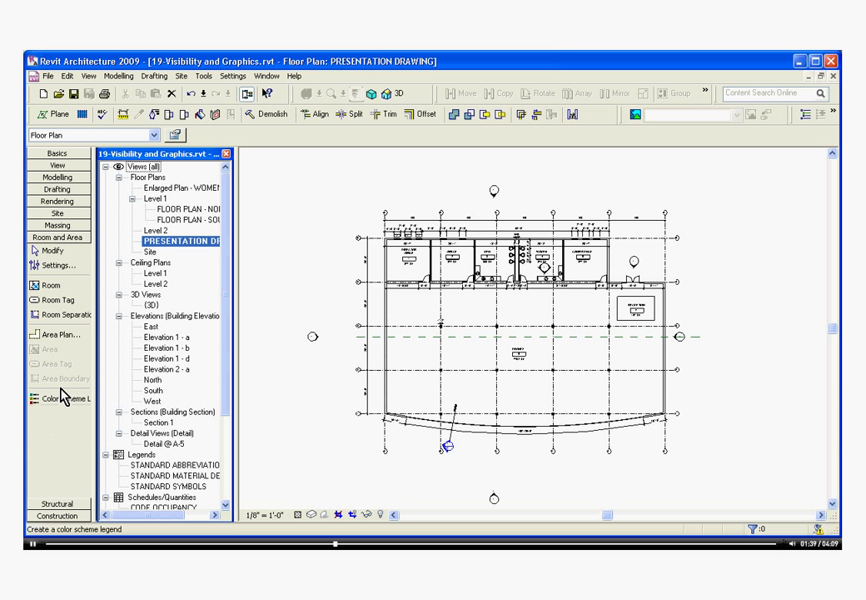
mouse_move(65, 398)
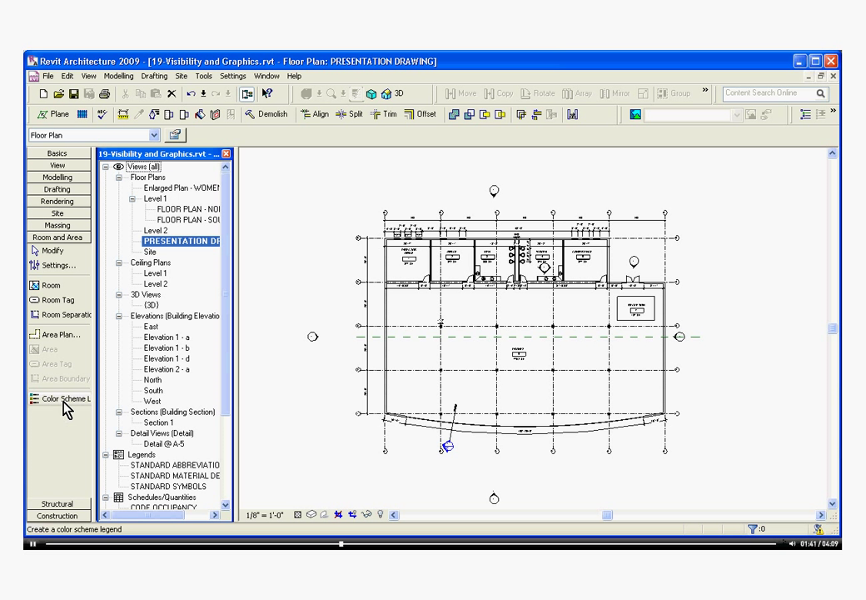
Place a colour scheme legend beside the plan, colouring Rooms by Name.
click(63, 398)
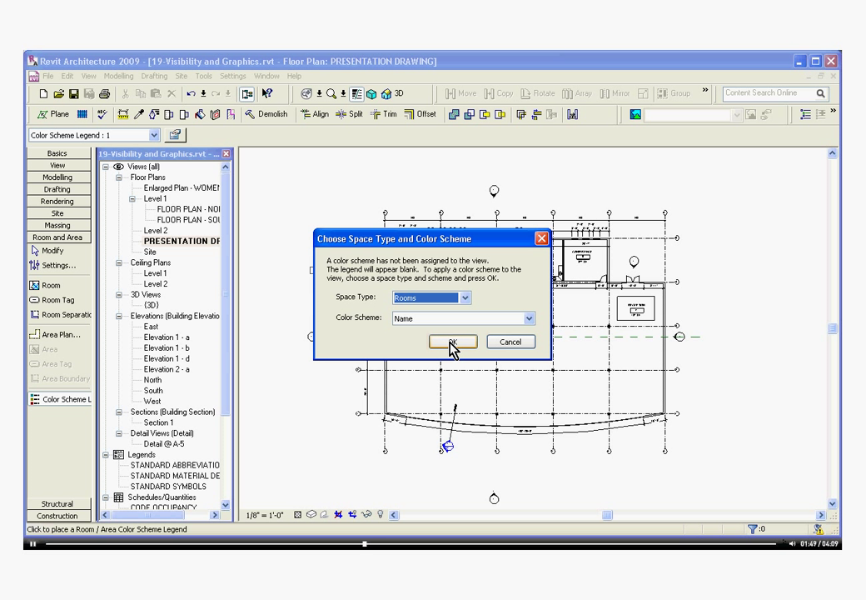
click(452, 341)
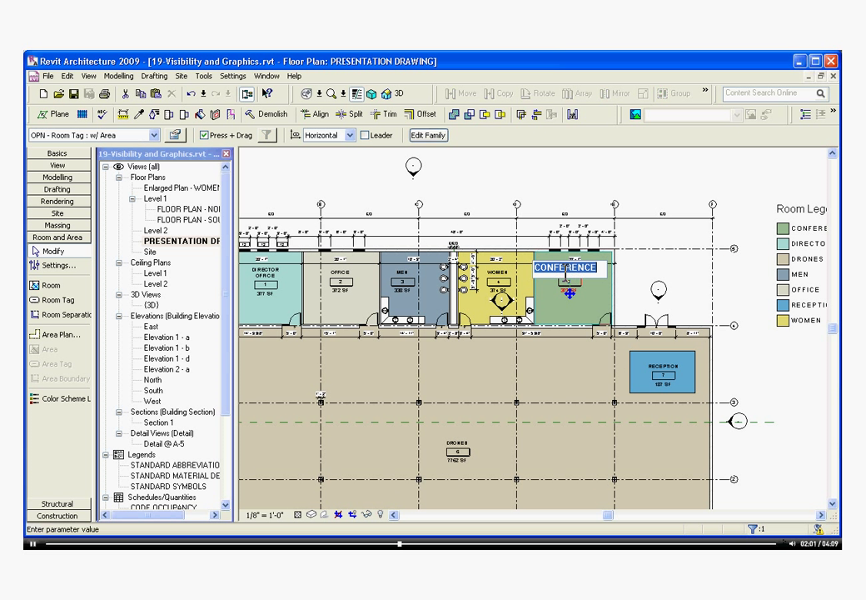
Rename two adjacent rooms to WOMEN and CONFERENCE via their room tags.
text(WOMEN)
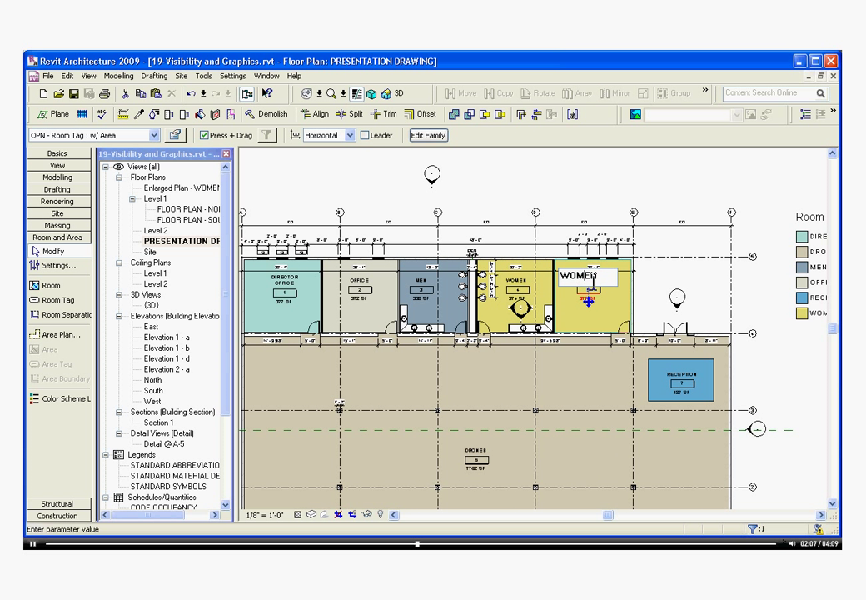
text(CONFERENCE)
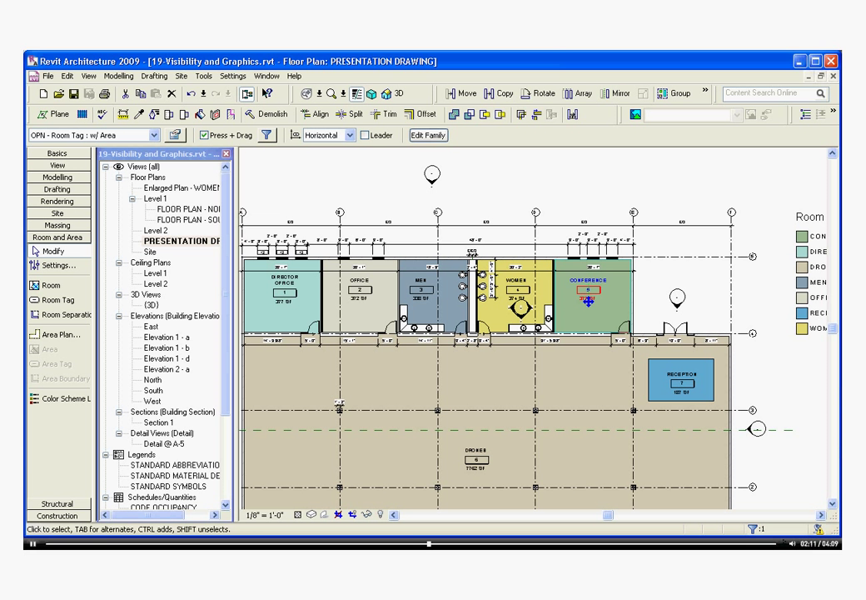
mouse_move(534, 181)
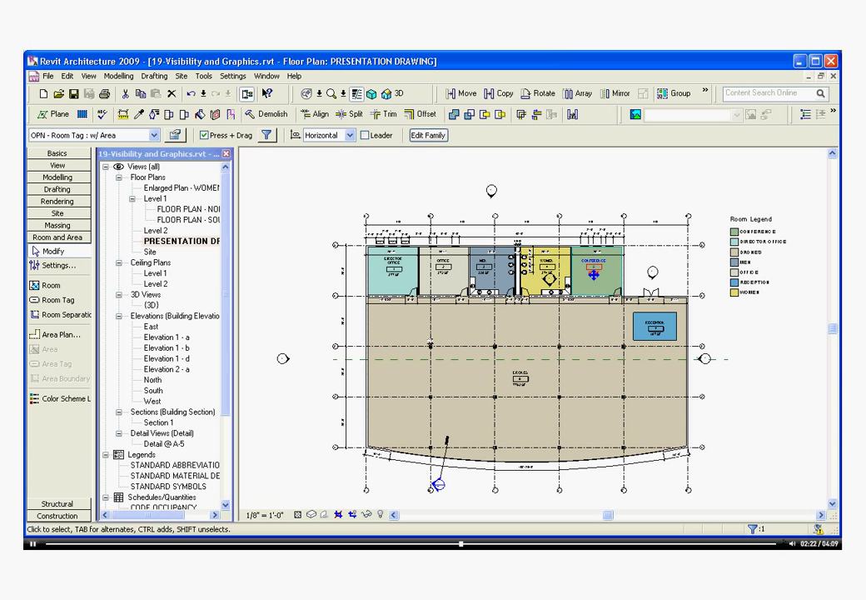
mouse_move(286, 480)
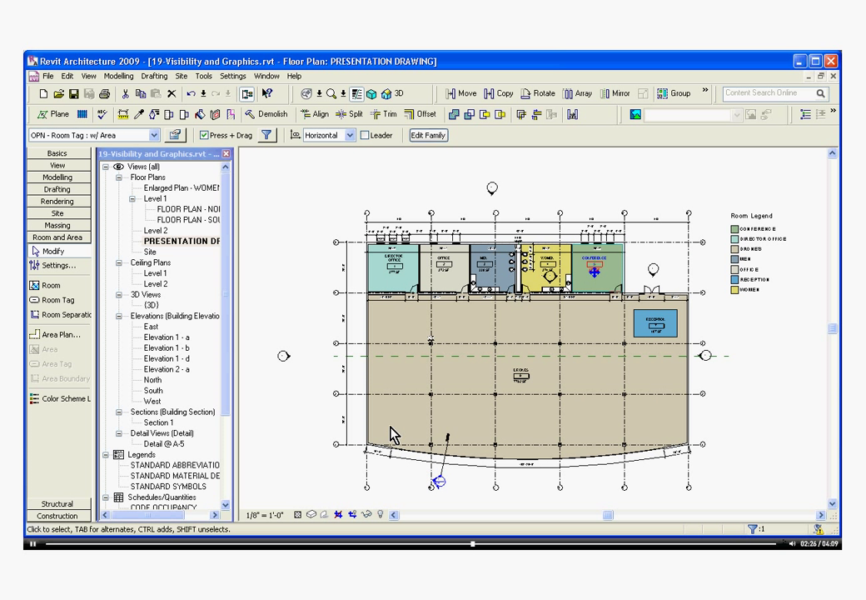
mouse_move(379, 390)
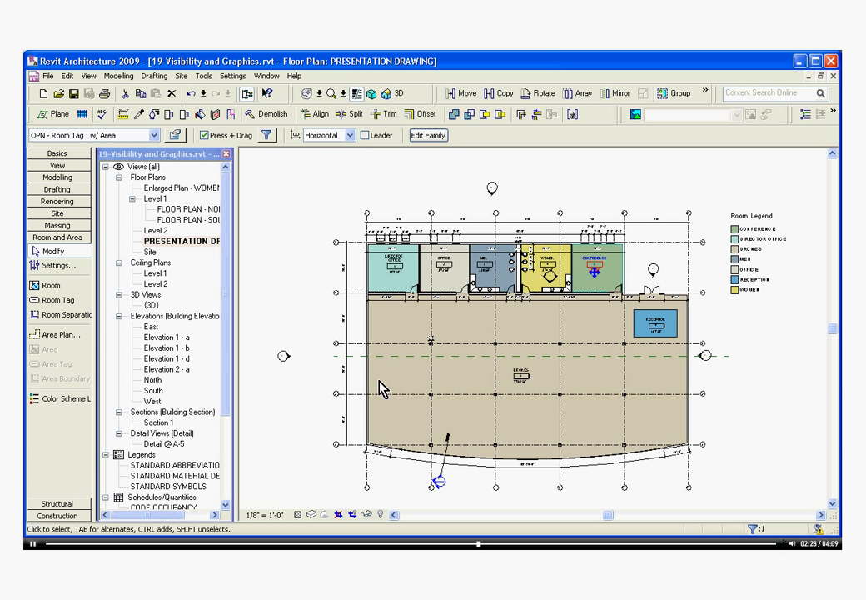
mouse_move(293, 288)
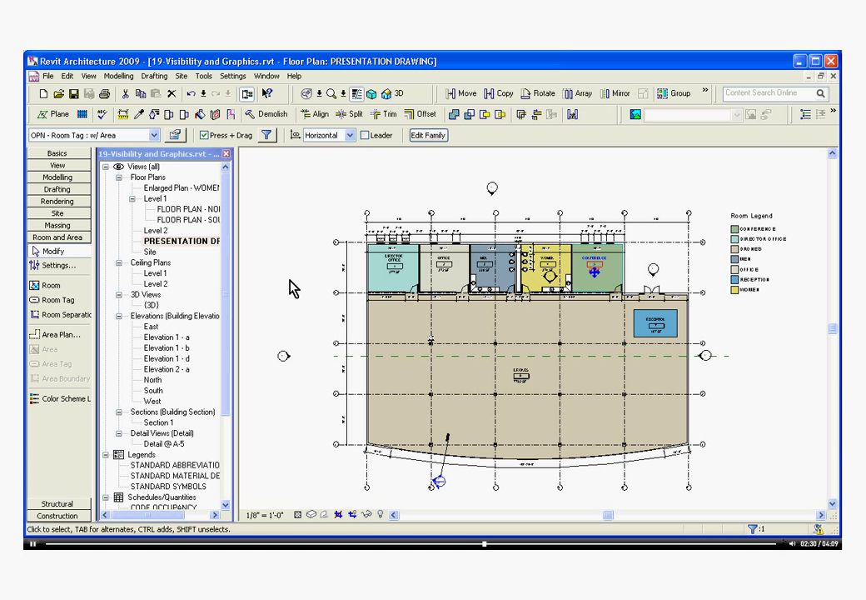
mouse_move(294, 250)
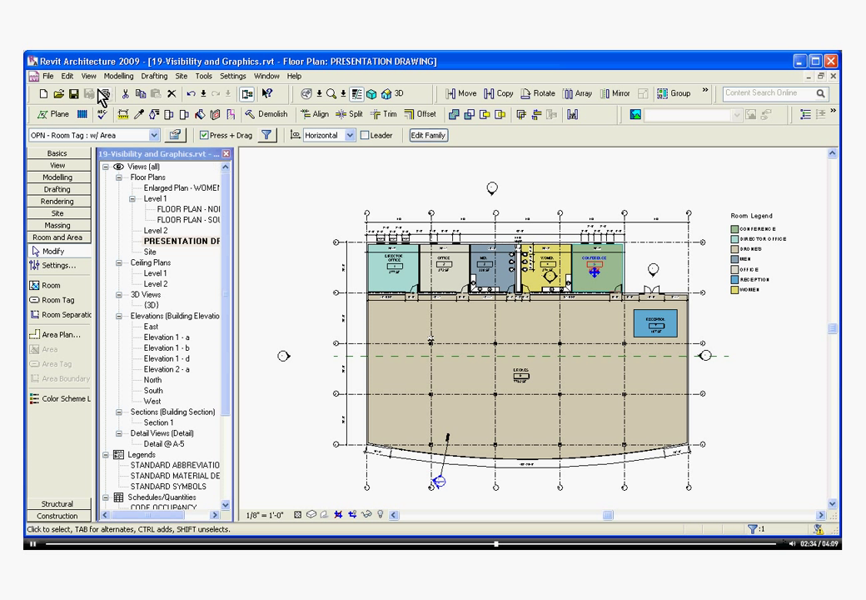
Bring up Visibility/Graphic Overrides for the PRESENTATION DRAWING plan from the View menu.
click(88, 76)
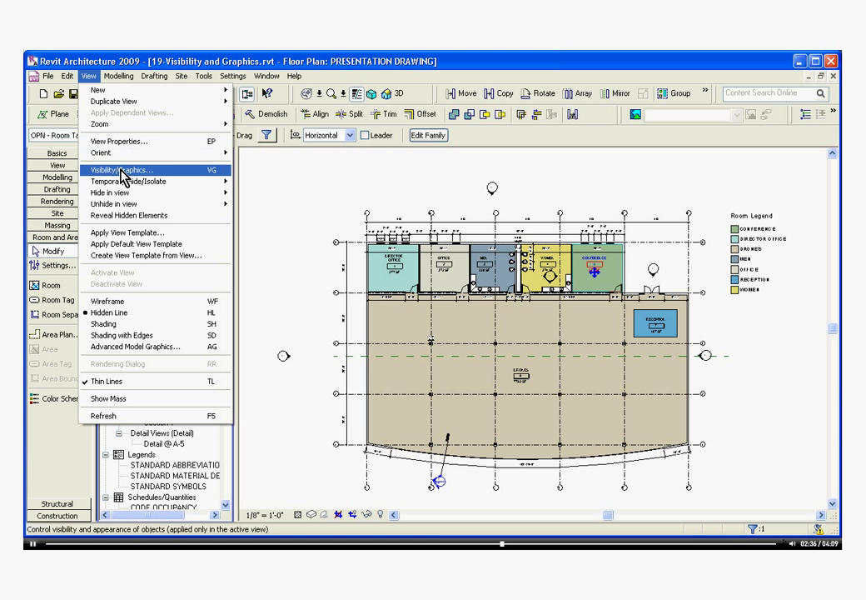
click(126, 170)
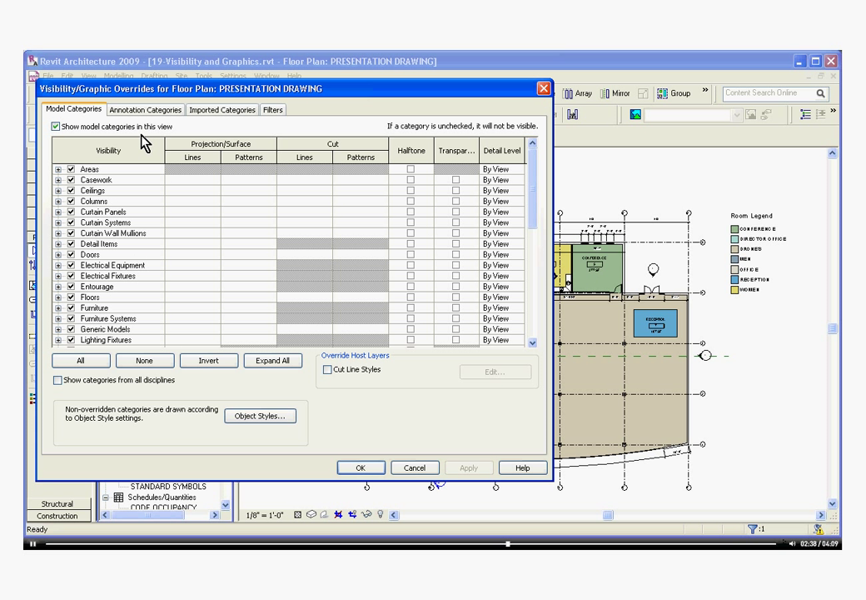
mouse_move(183, 218)
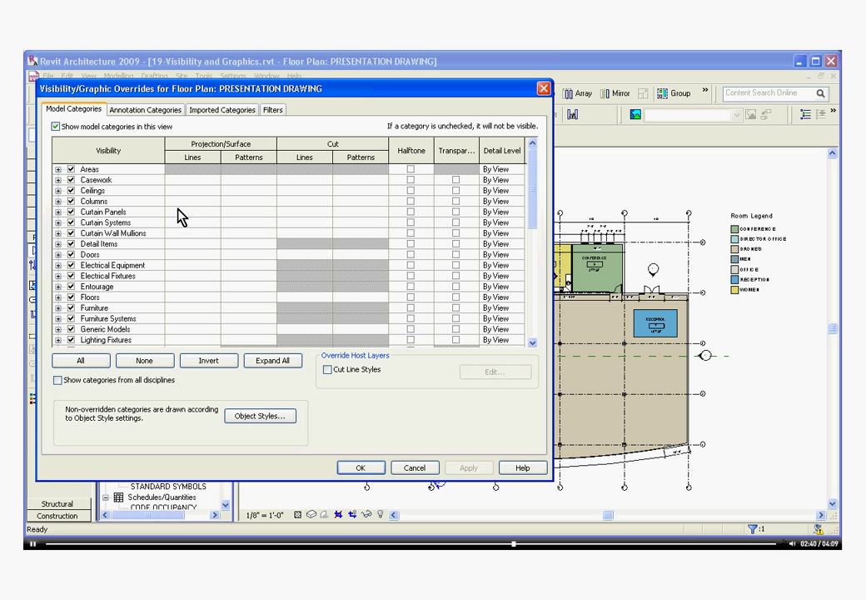
mouse_move(248, 262)
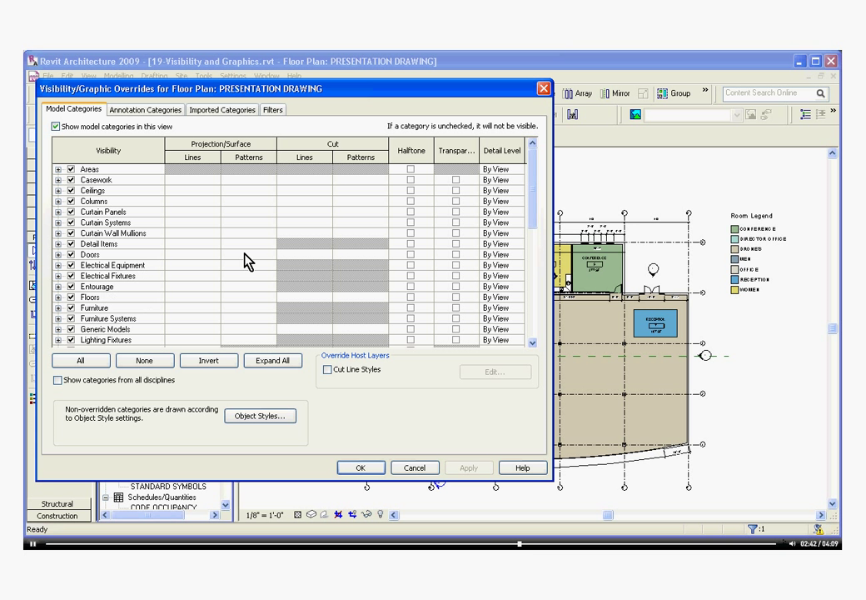
mouse_move(225, 187)
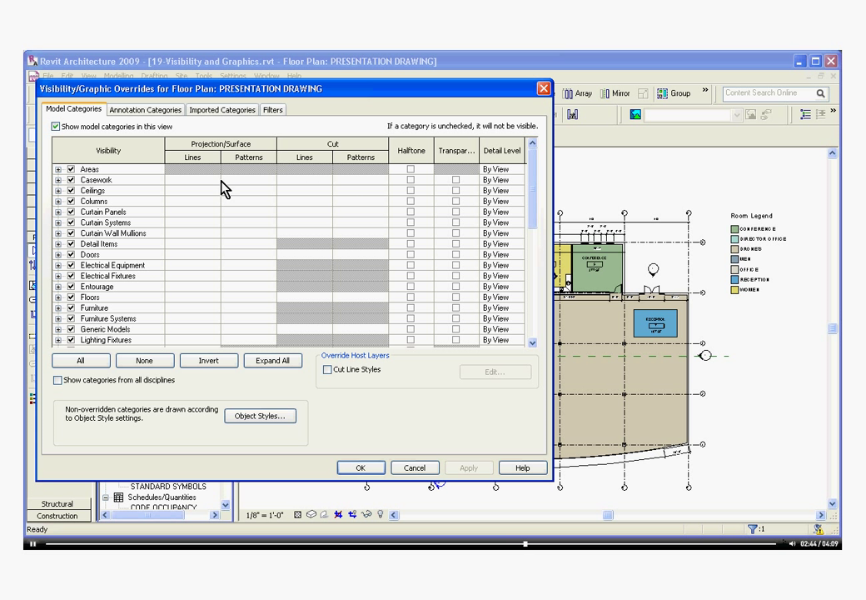
scroll(down, 3)
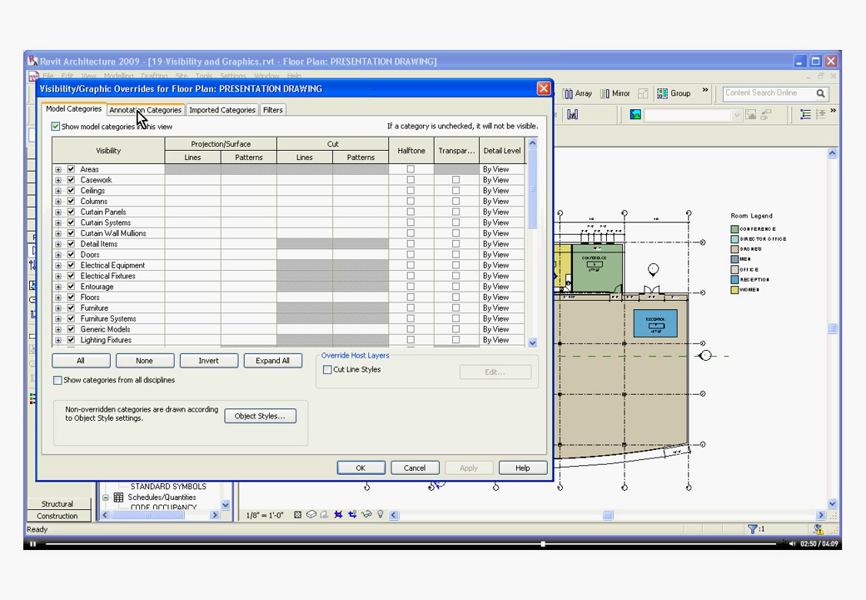
Switch off 'Show annotation categories in this view' and apply it to the plan.
click(145, 110)
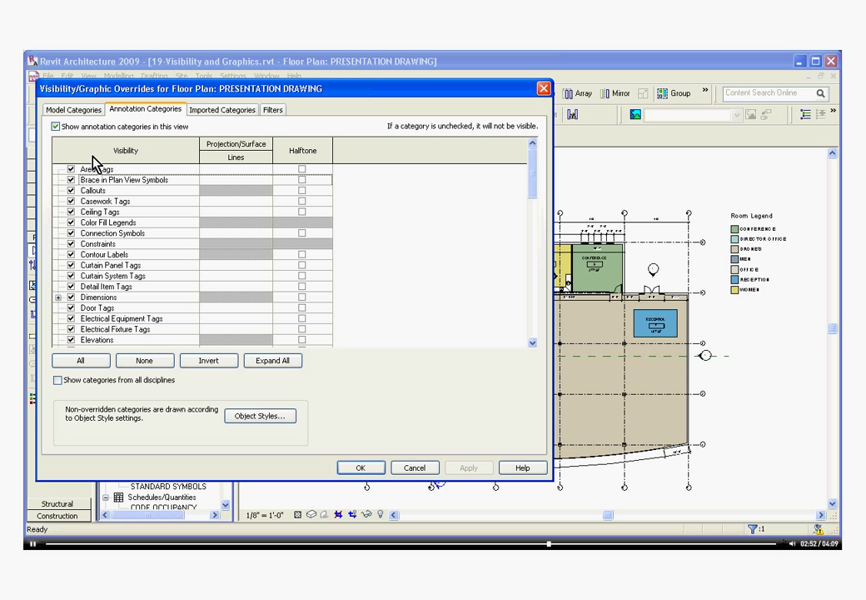
click(55, 126)
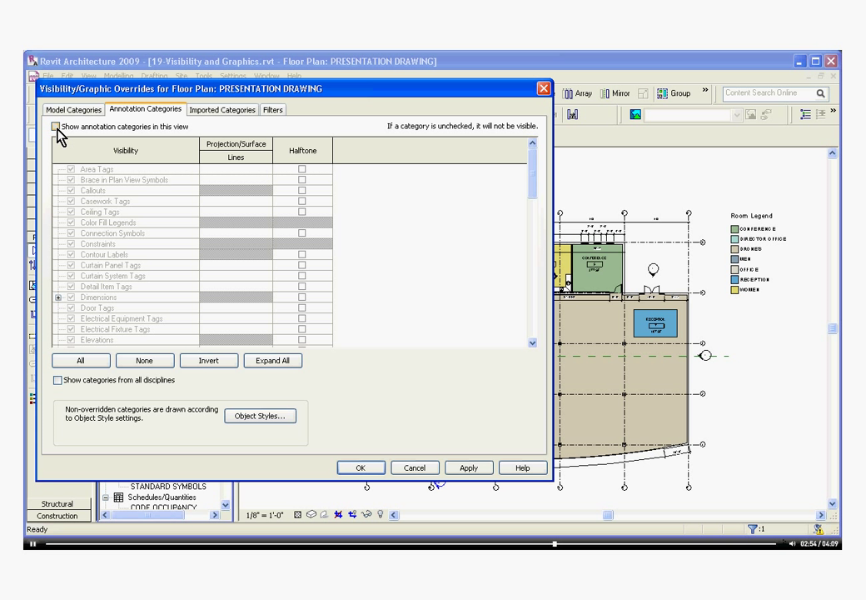
click(56, 127)
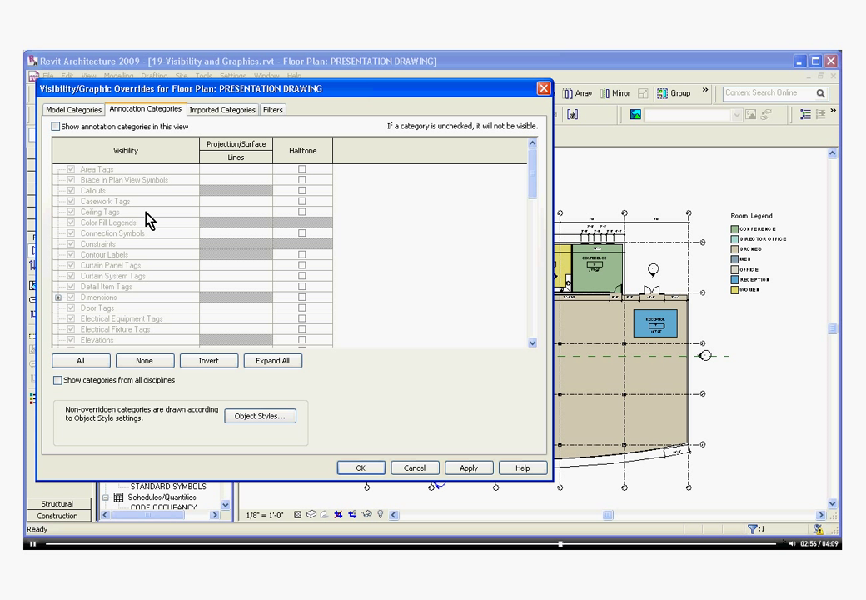
mouse_move(453, 458)
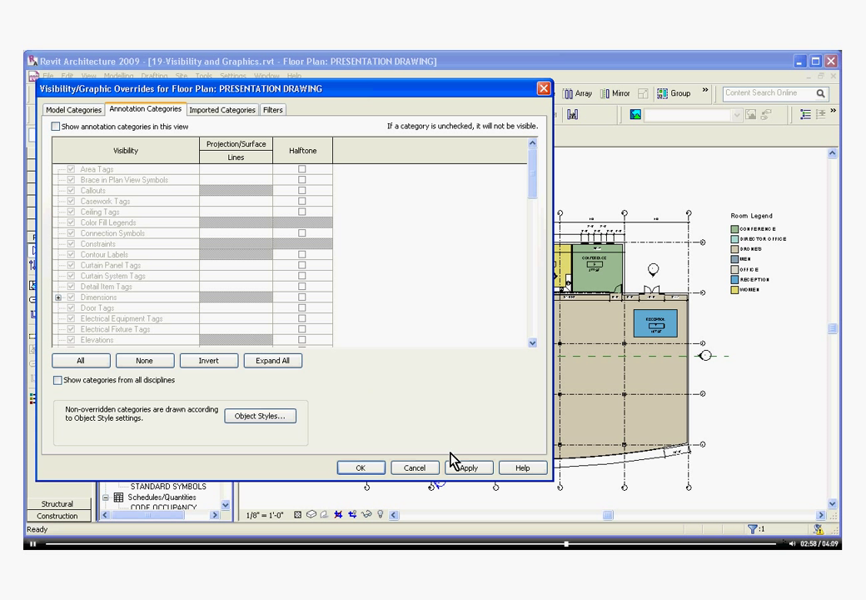
click(359, 466)
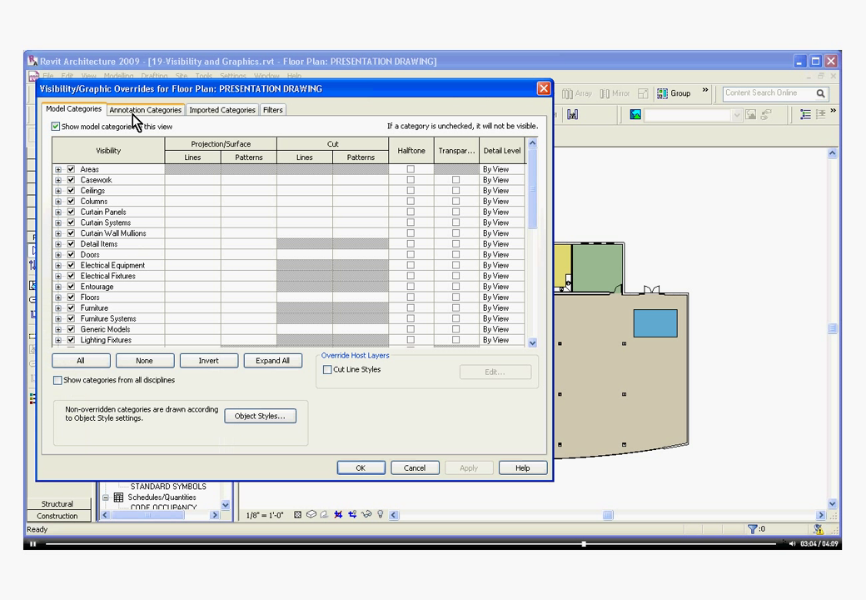
Hide every annotation category except Color Fill Legends and confirm the overrides.
click(145, 109)
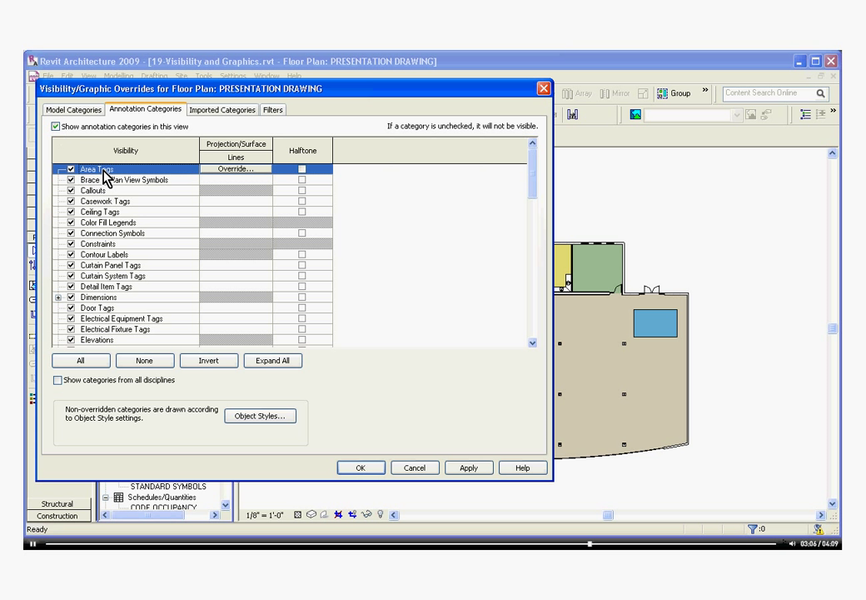
scroll(down, 3)
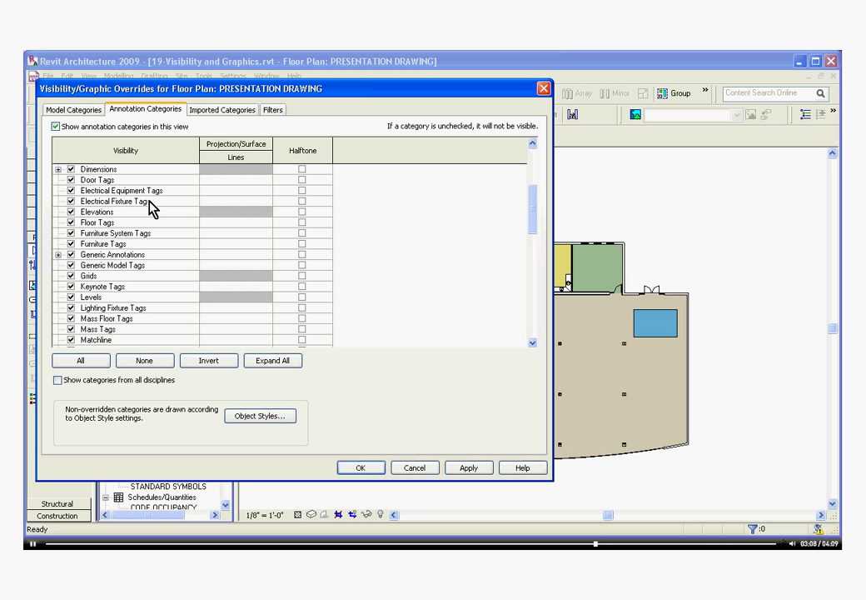
scroll(down, 3)
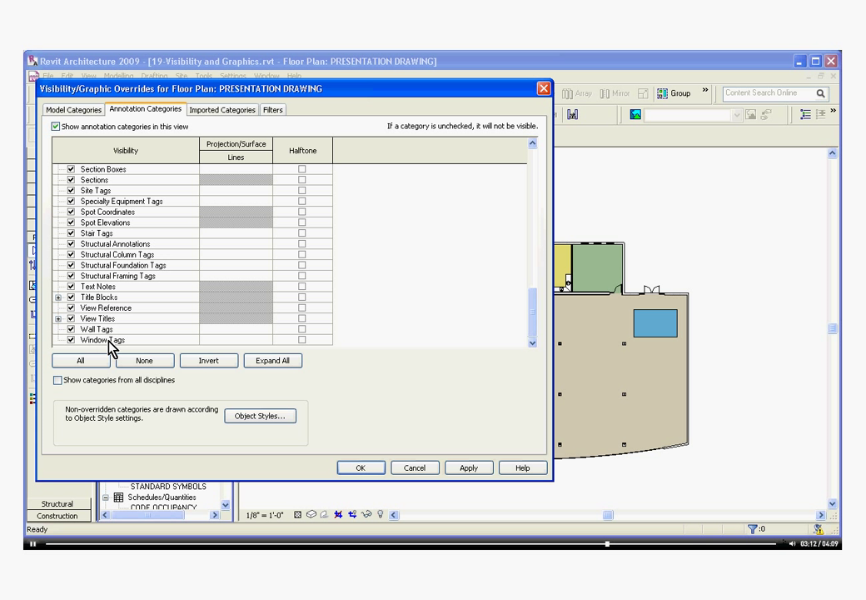
click(103, 340)
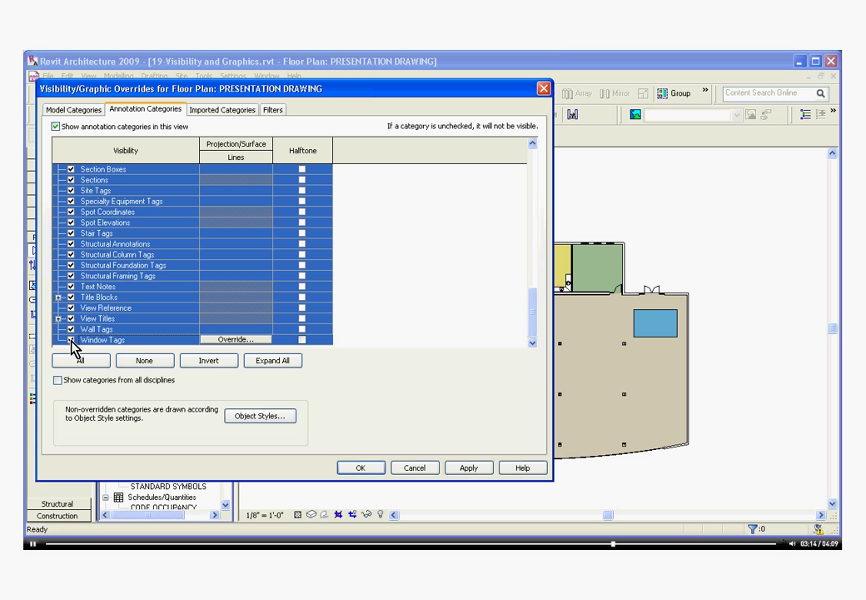
click(143, 360)
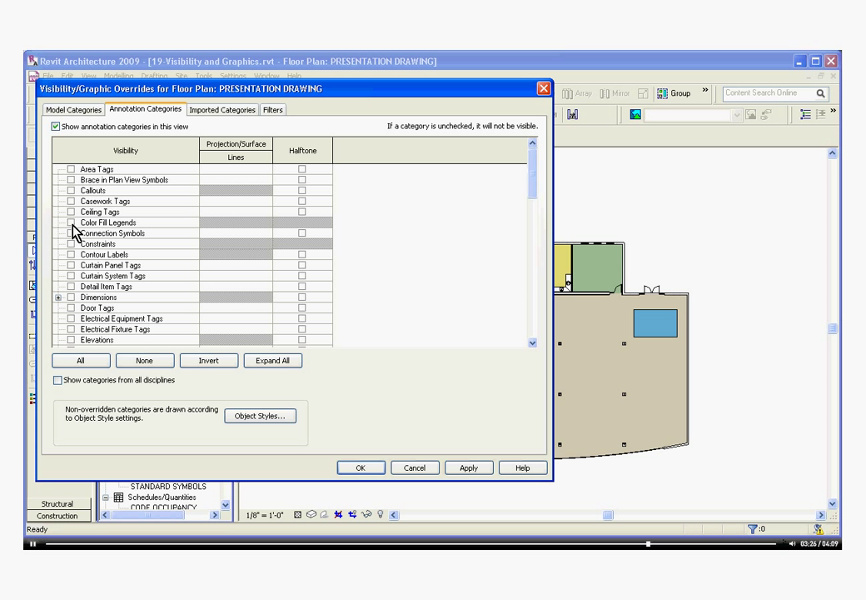
click(70, 223)
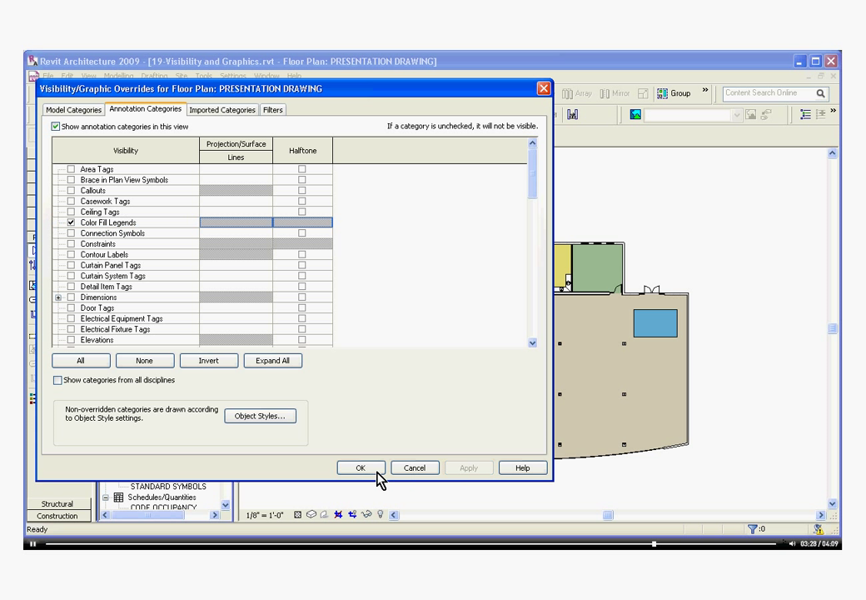
click(359, 466)
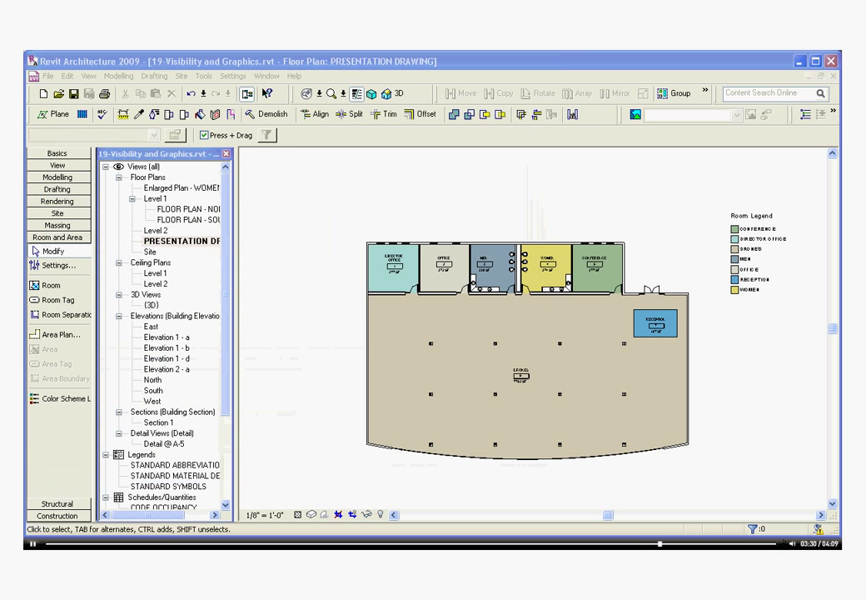
mouse_move(339, 463)
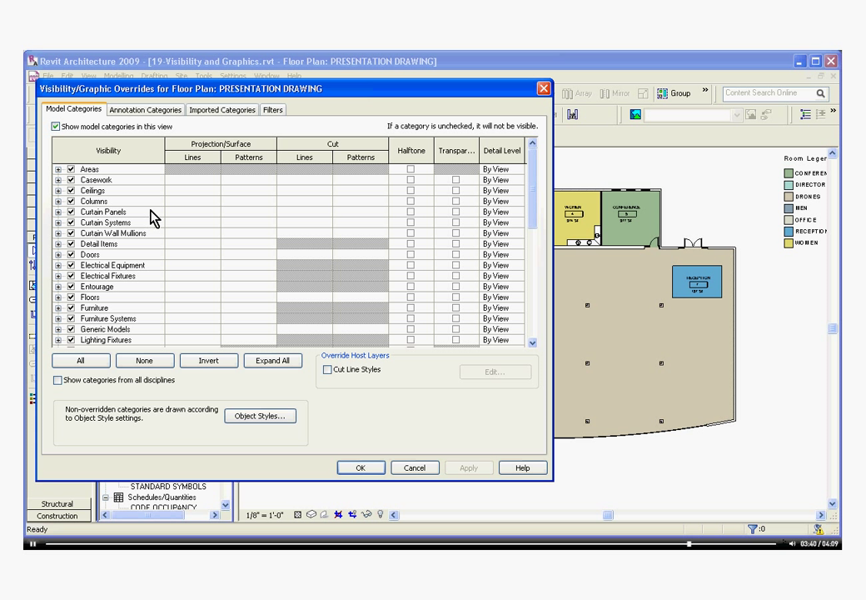
mouse_move(158, 194)
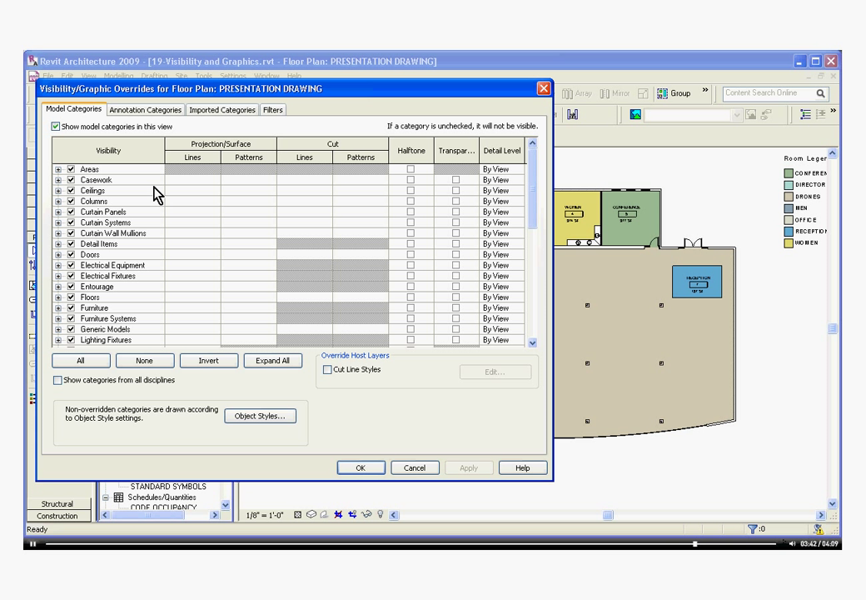
mouse_move(177, 183)
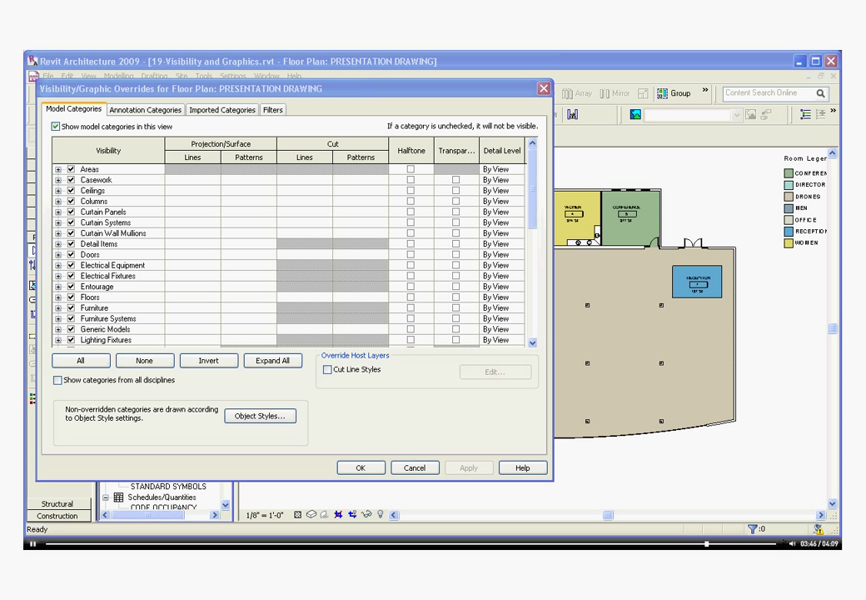
mouse_move(403, 200)
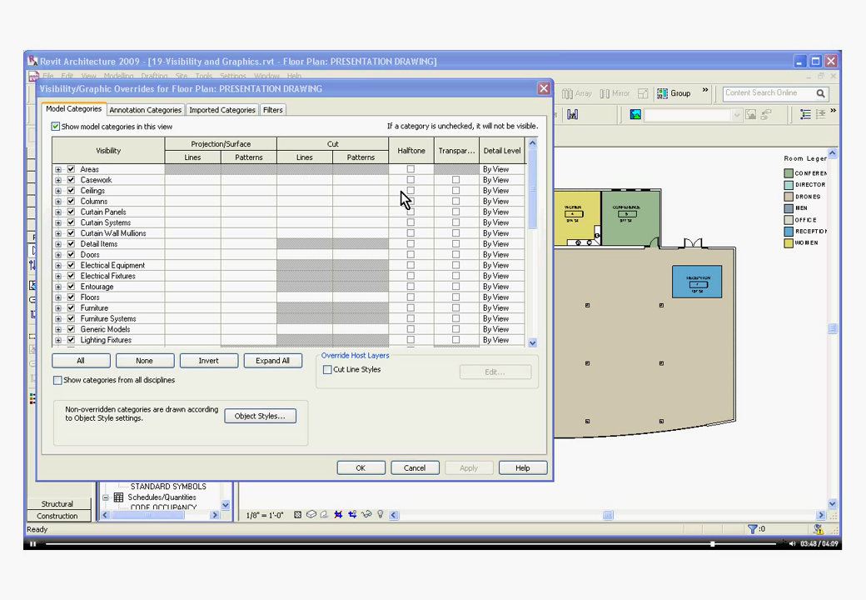
Give Walls a solid black cut-pattern override and apply it to the plan.
scroll(down, 3)
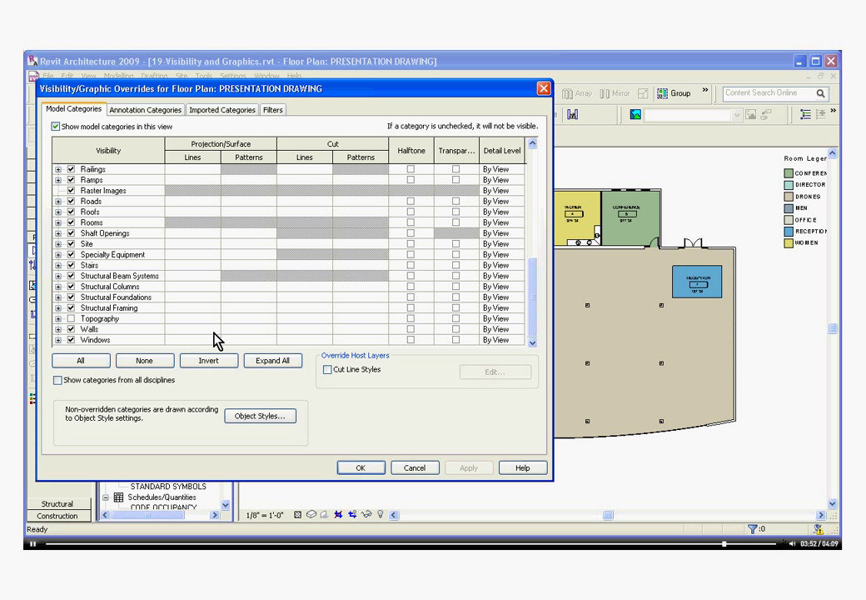
mouse_move(340, 340)
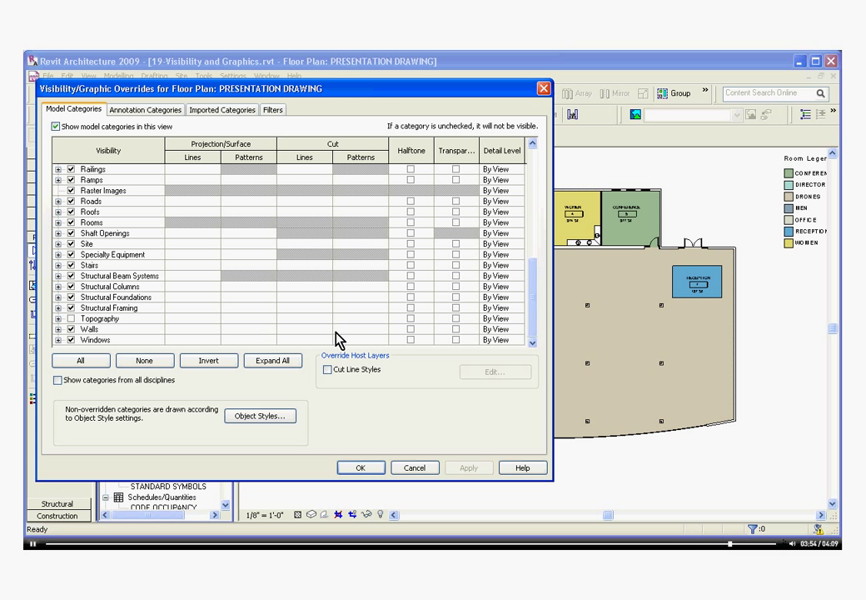
click(99, 328)
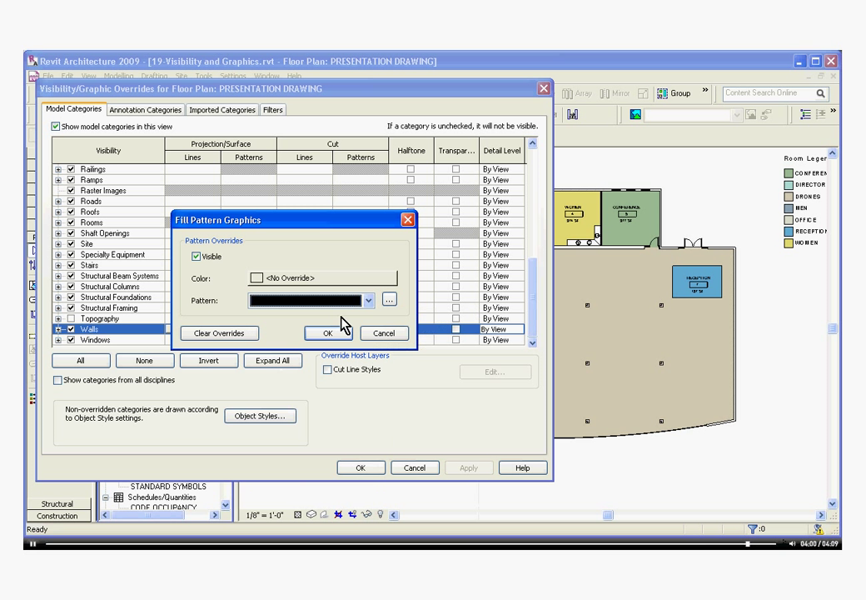
mouse_move(323, 282)
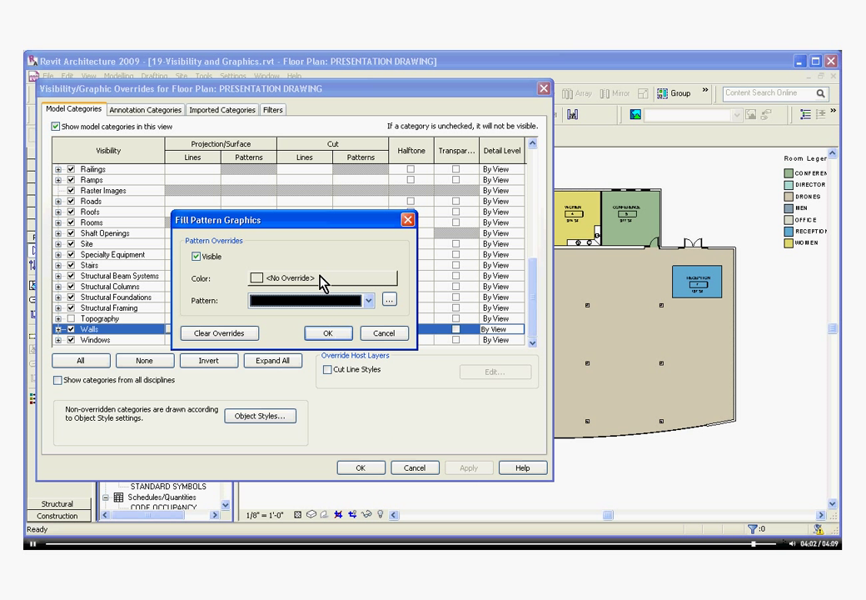
click(326, 333)
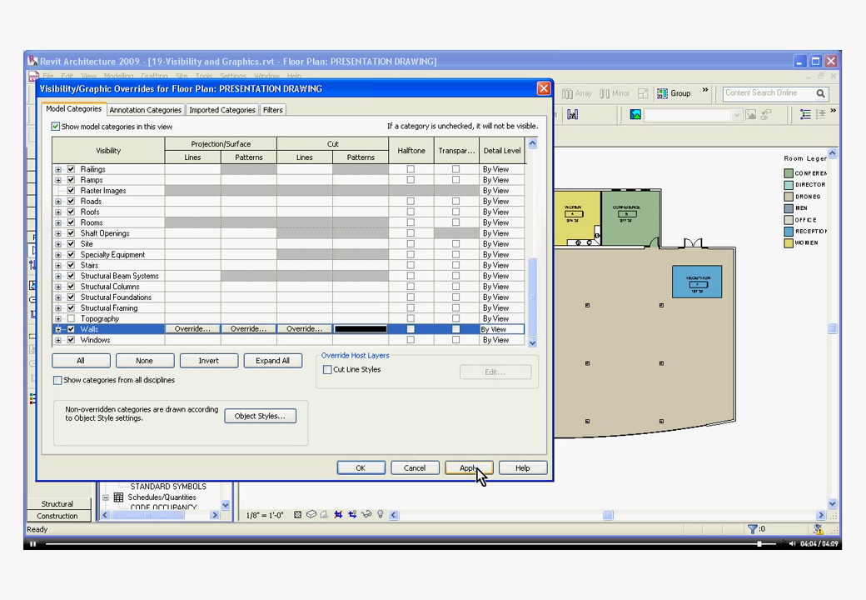
click(470, 466)
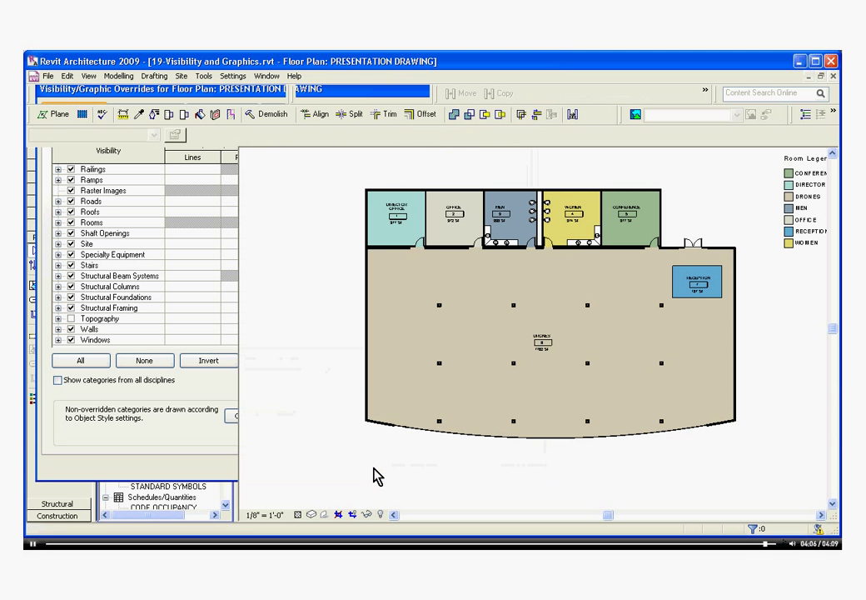